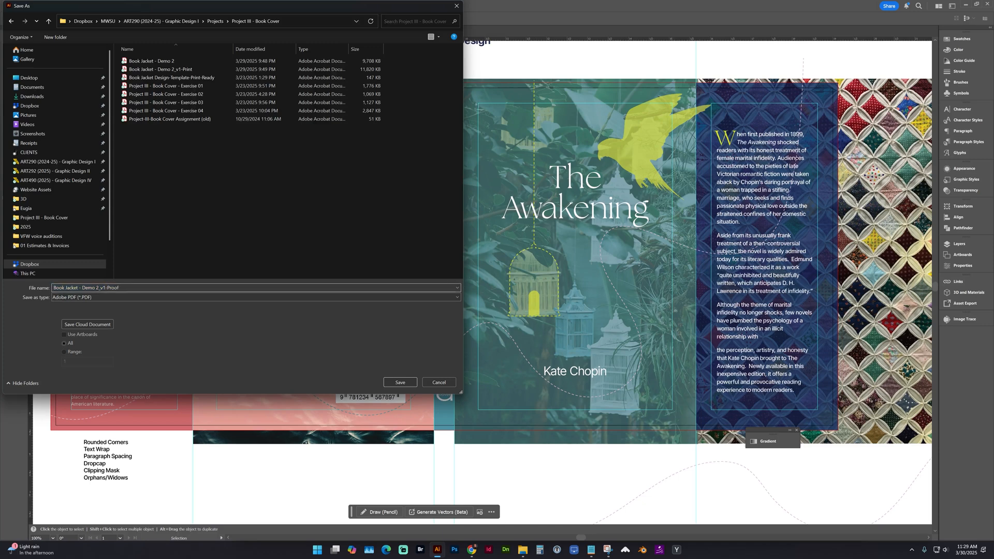
Step: Save Book Jacket - Demo 2_v1-Proof as a [High Quality Print] PDF without editing capabilities
left_click(401, 382)
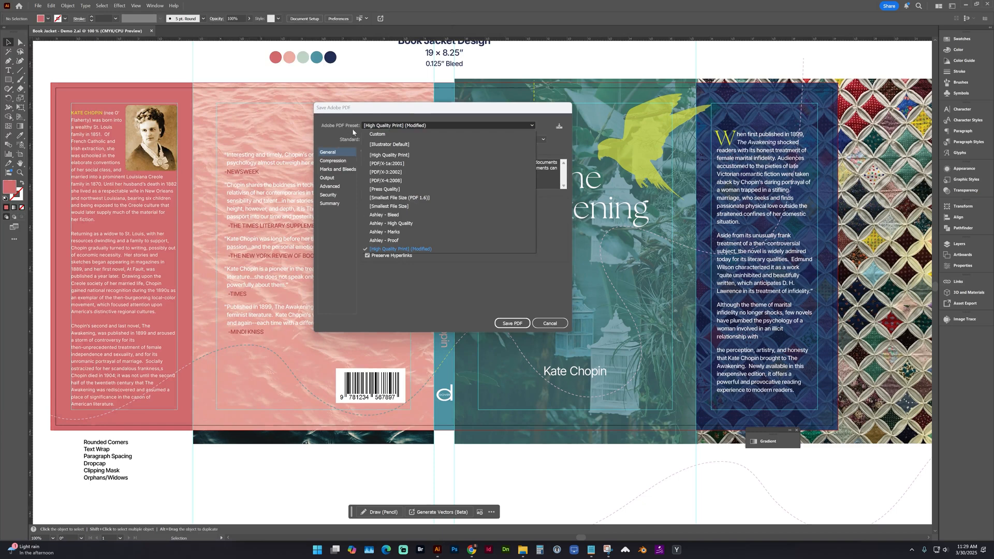
left_click(389, 155)
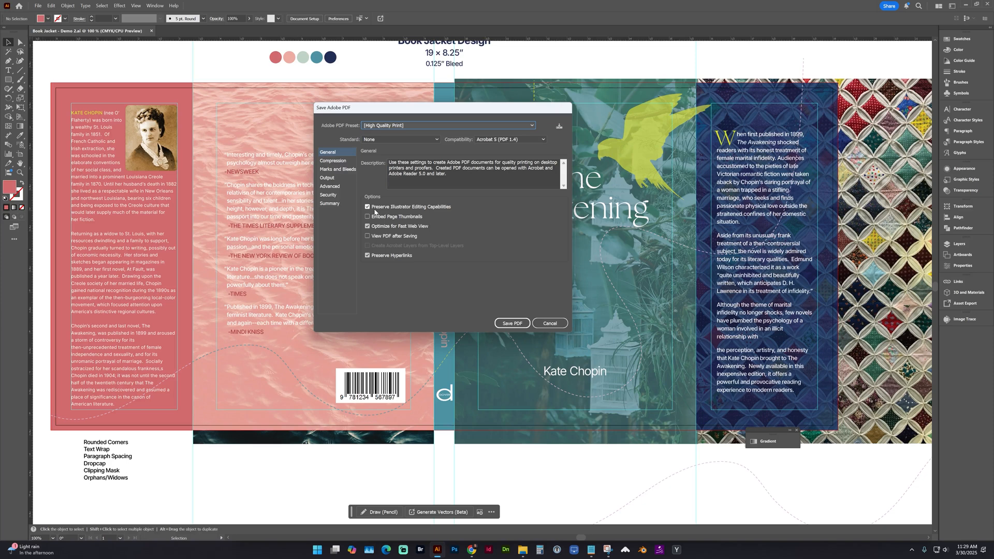
left_click(367, 207)
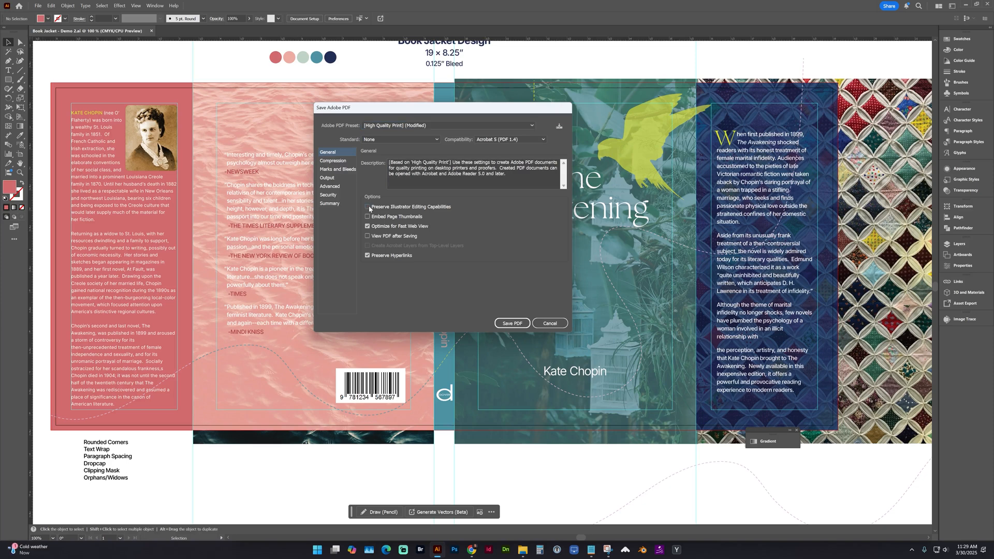
mouse_move(393, 209)
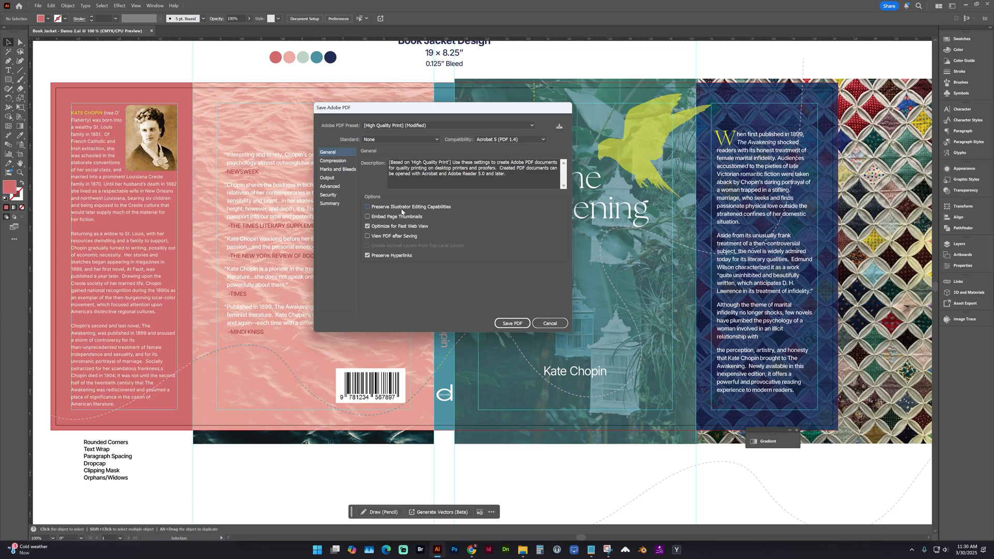
left_click(548, 323)
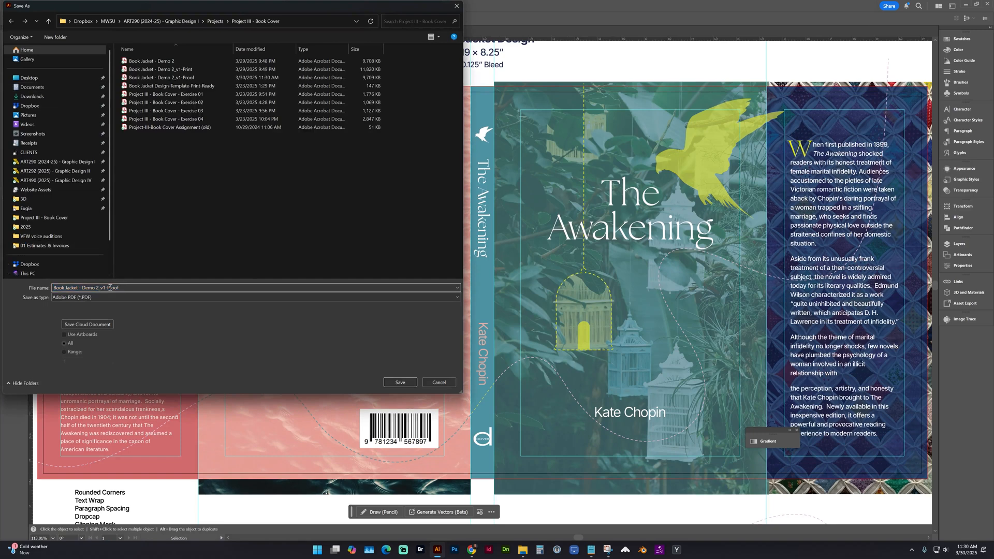
Step: Change the file name suffix to Print, giving Book Jacket - Demo 2_v1-Print, and save
double_click(112, 287)
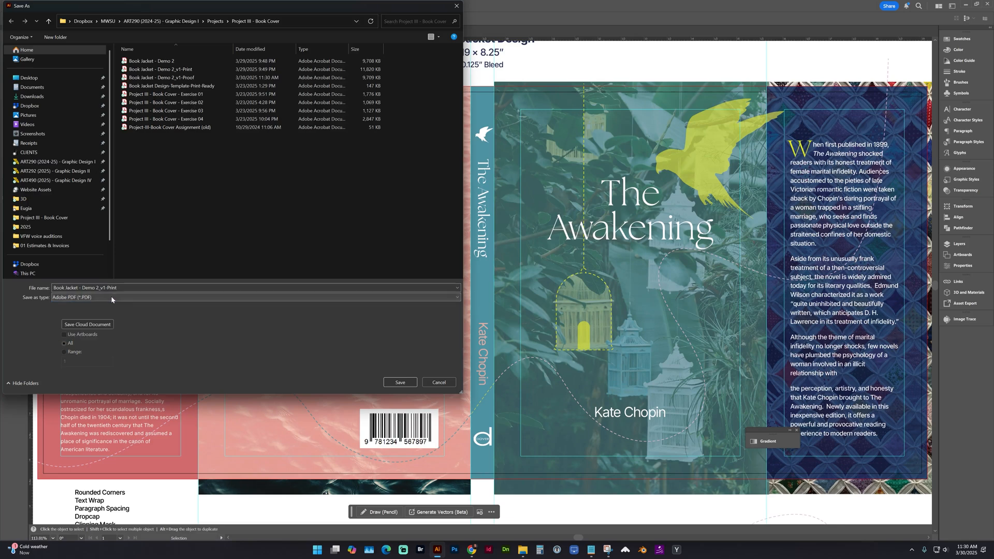
left_click(400, 381)
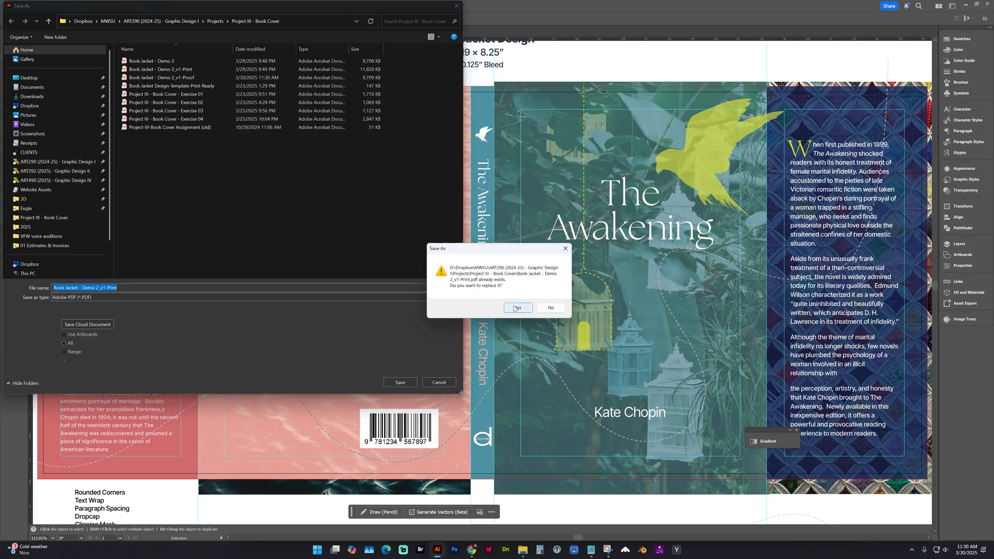
Step: Replace the Print PDF using [High Quality Print], no editing data, with printer's marks
left_click(517, 307)
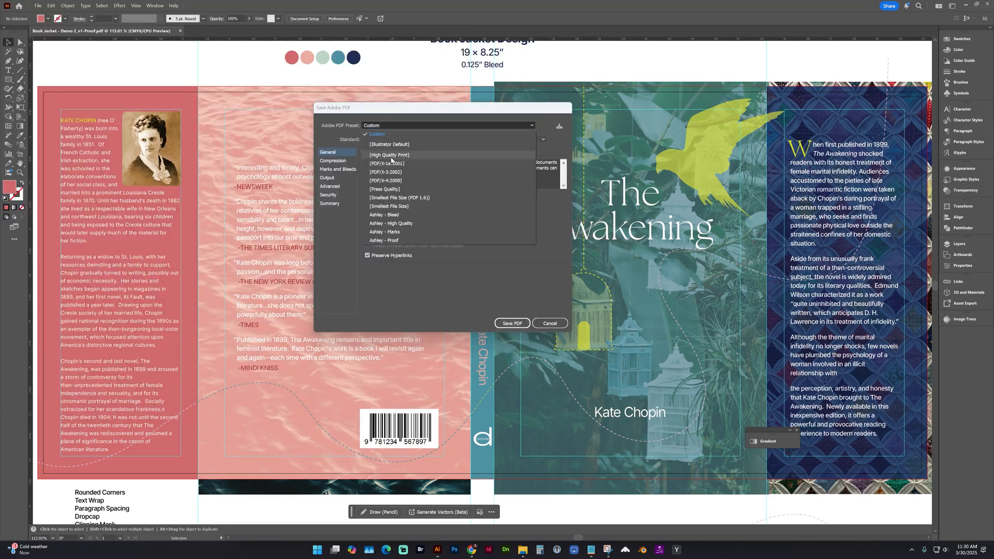
left_click(389, 155)
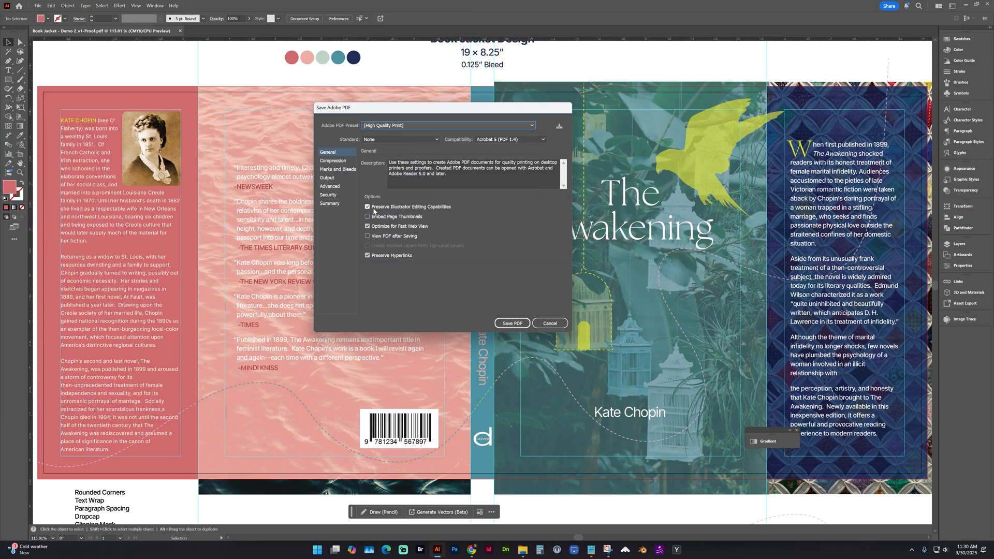
left_click(368, 206)
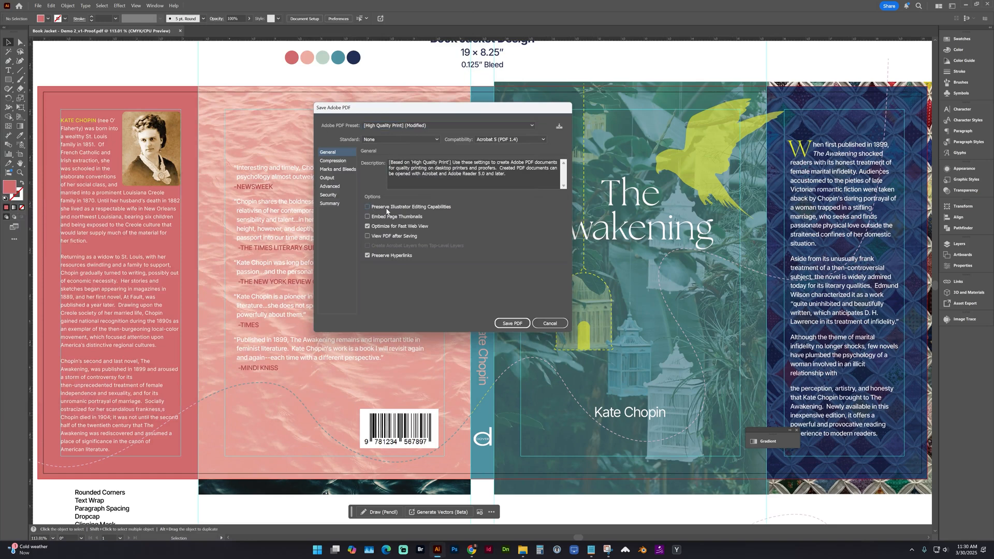
left_click(338, 170)
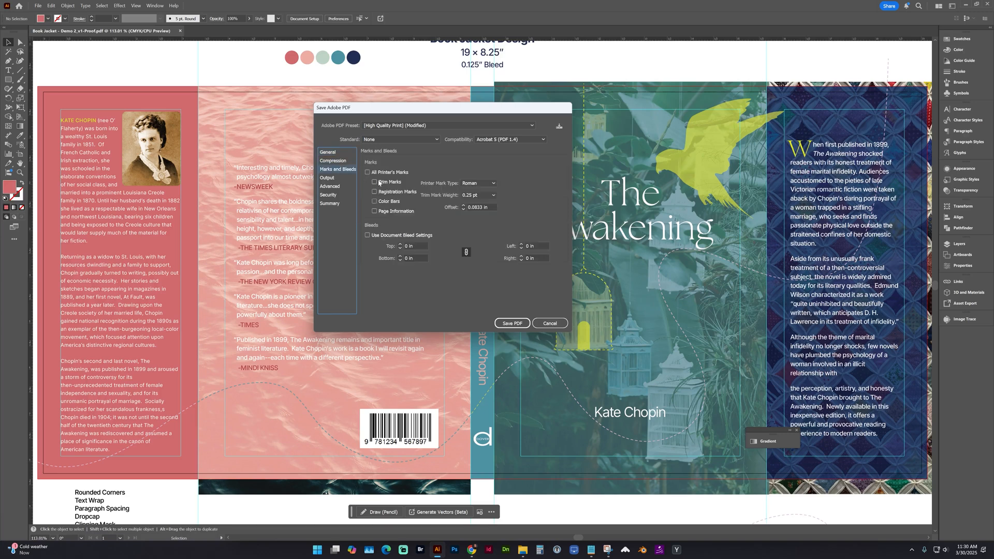
left_click(375, 172)
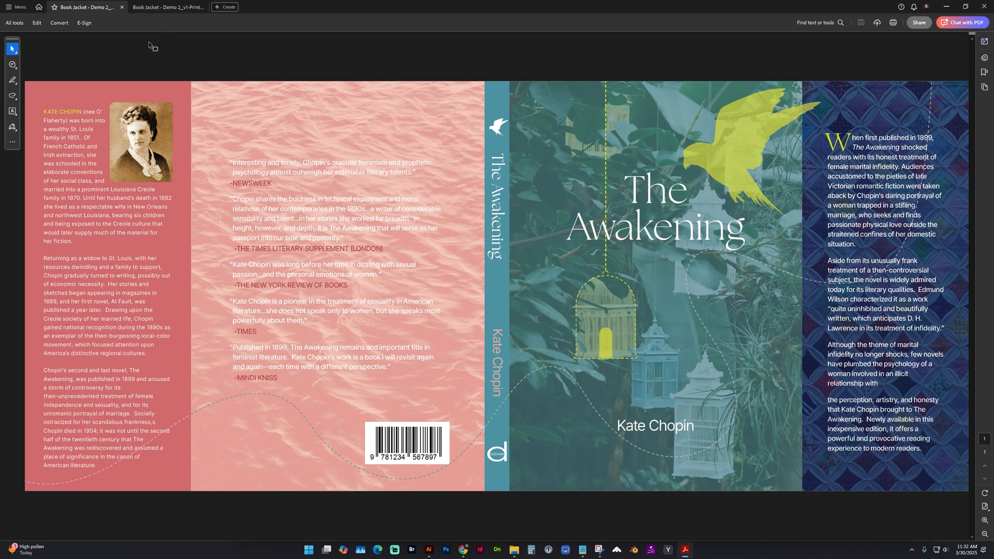
mouse_move(209, 68)
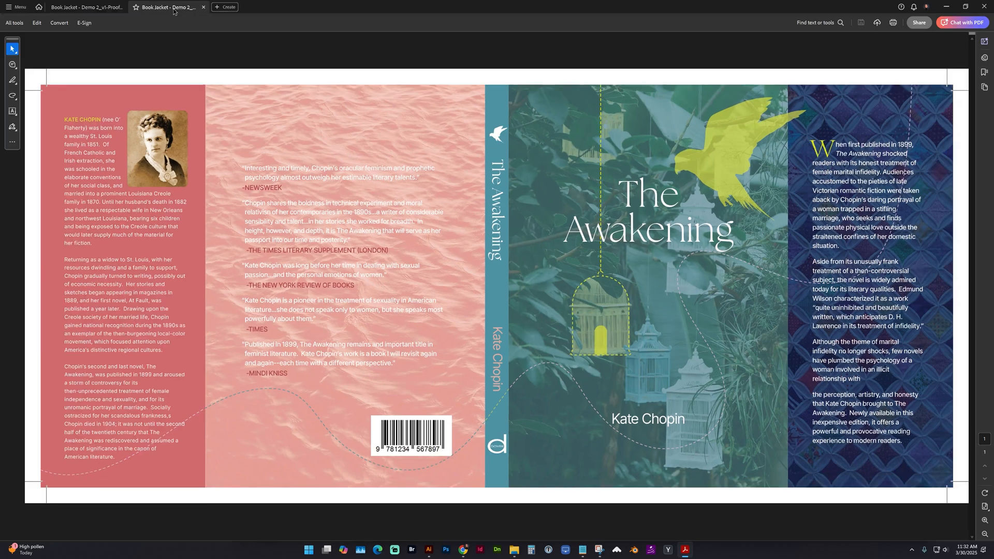
mouse_move(51, 84)
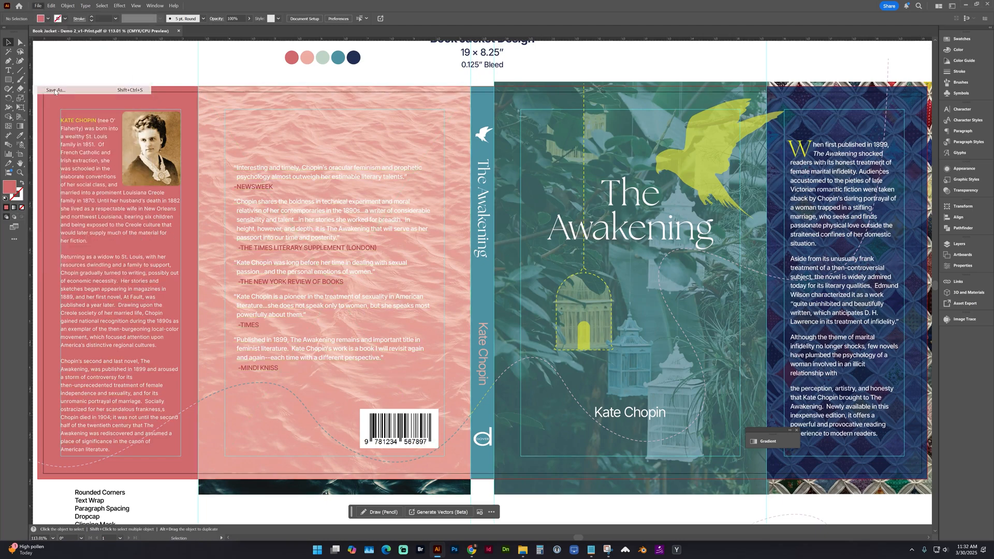
Step: Start Save As and delete the _v1-Print suffix from the file name
left_click(56, 89)
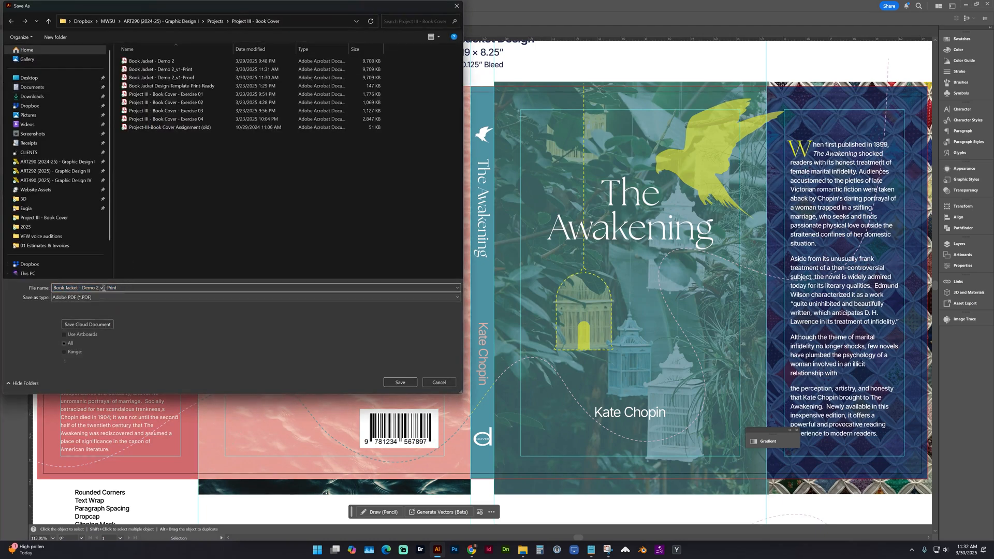
double_click(98, 288)
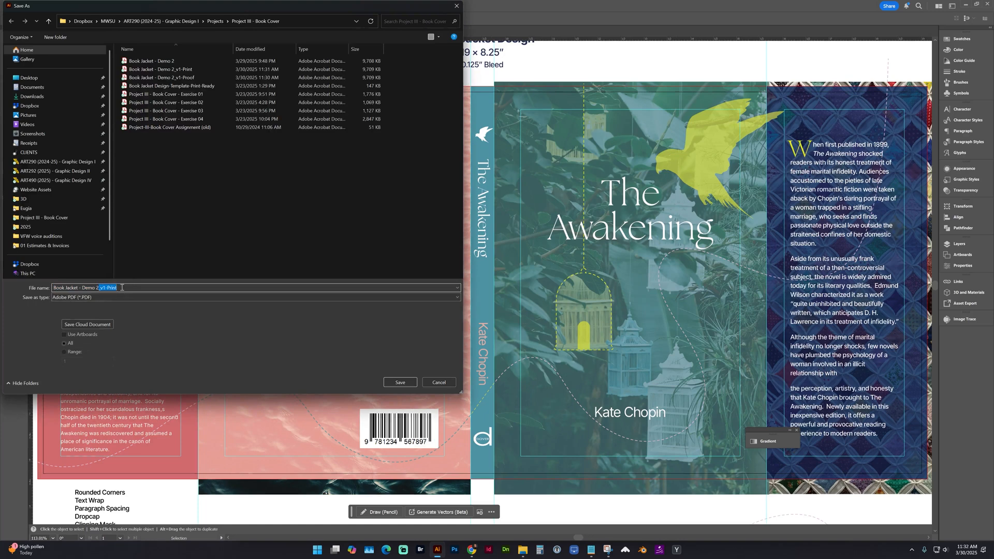
key("Delete")
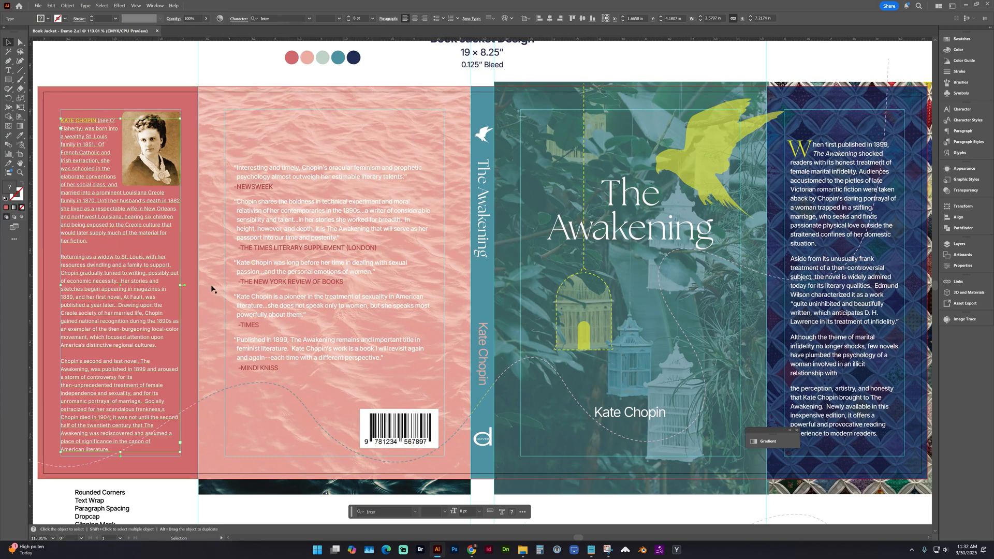
mouse_move(292, 337)
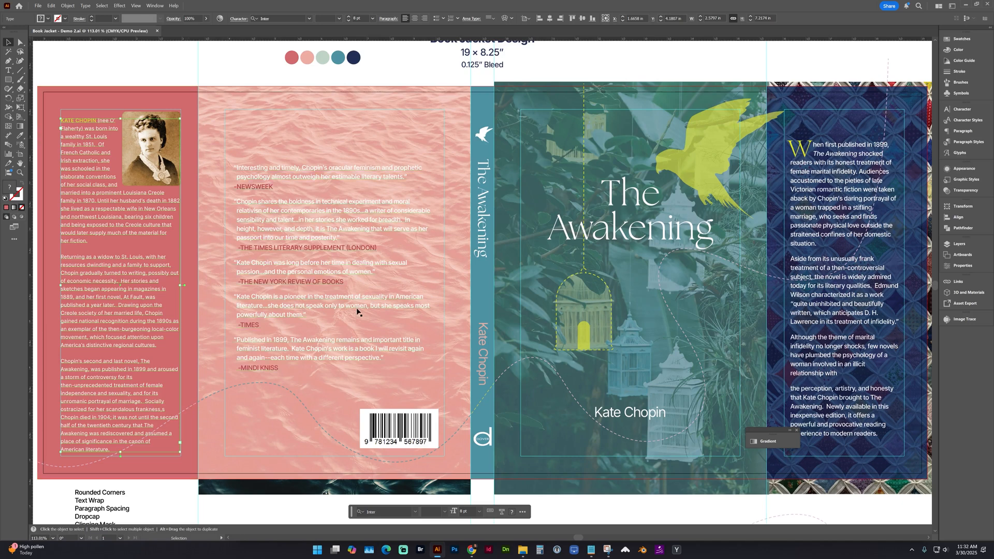
mouse_move(237, 327)
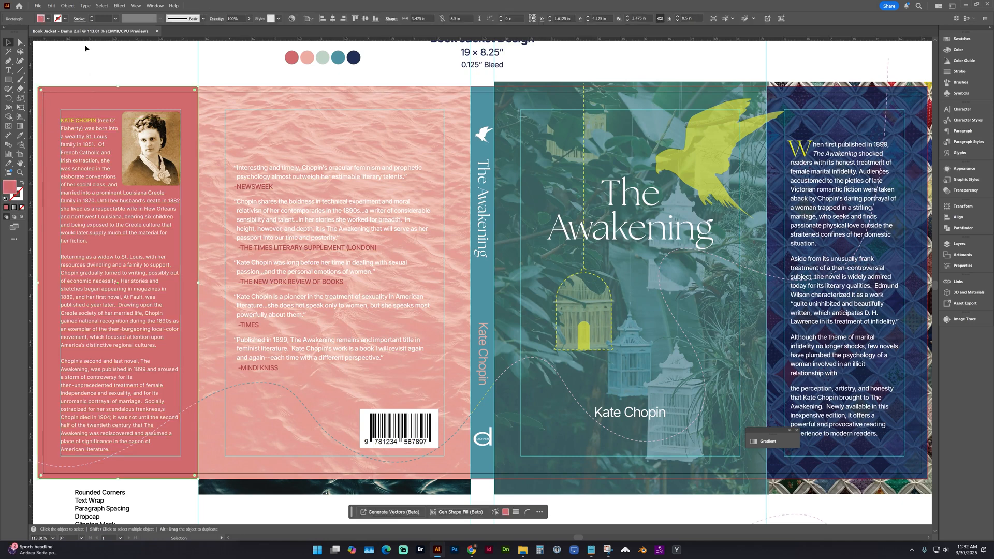
Step: Open the Object menu to unlock all of the jacket's artwork
left_click(68, 6)
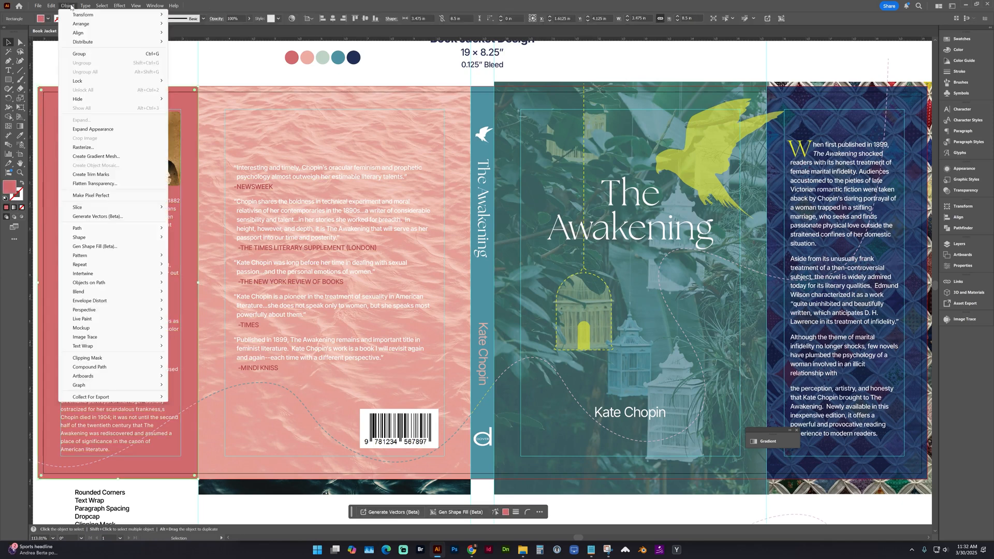
mouse_move(82, 89)
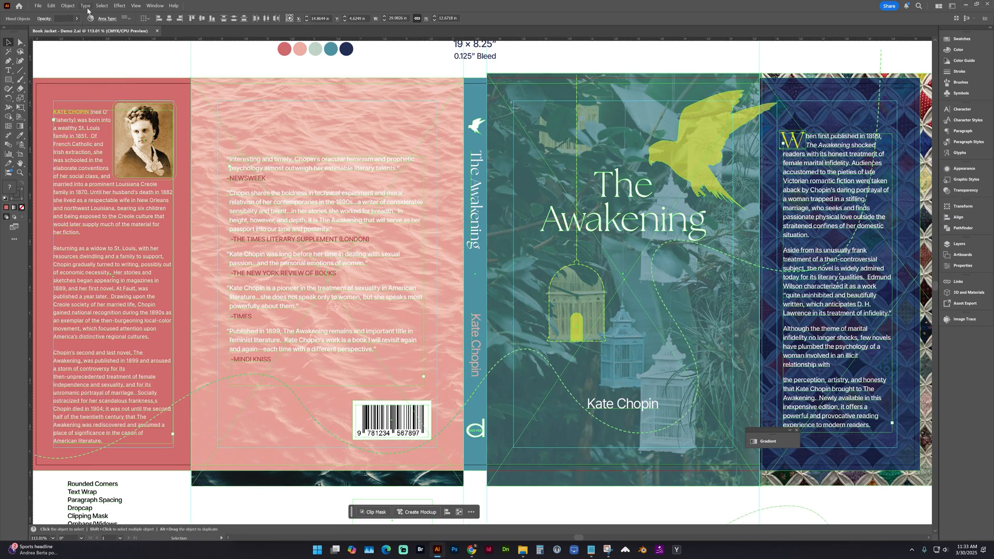
Step: Create outlines from all selected text, check the outlined review quotes, then deselect
left_click(85, 6)
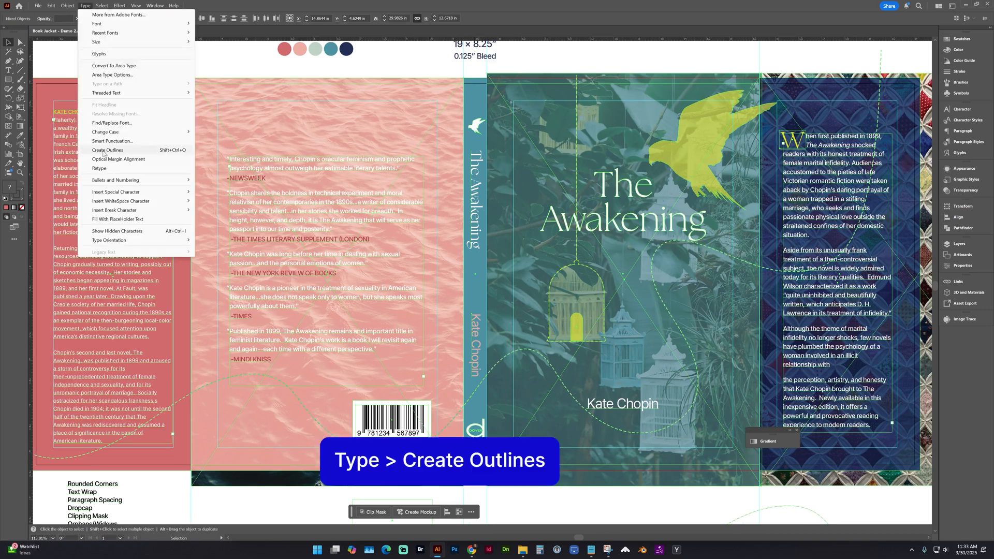
left_click(108, 149)
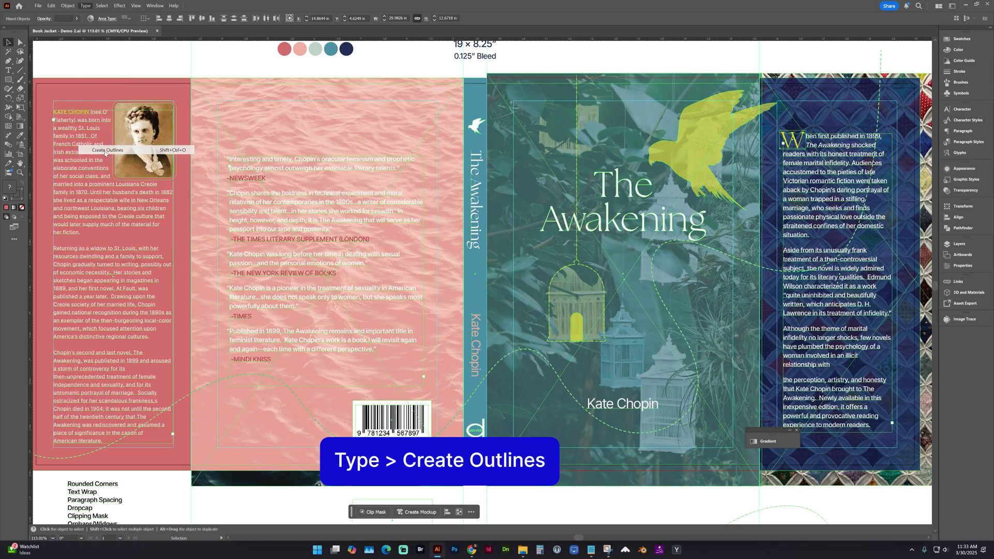
left_click(108, 151)
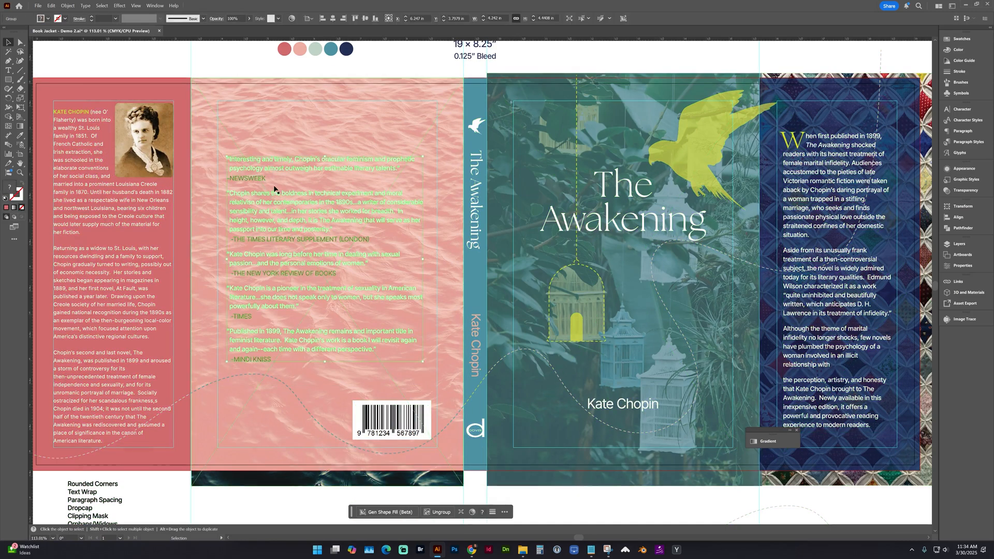
mouse_move(285, 401)
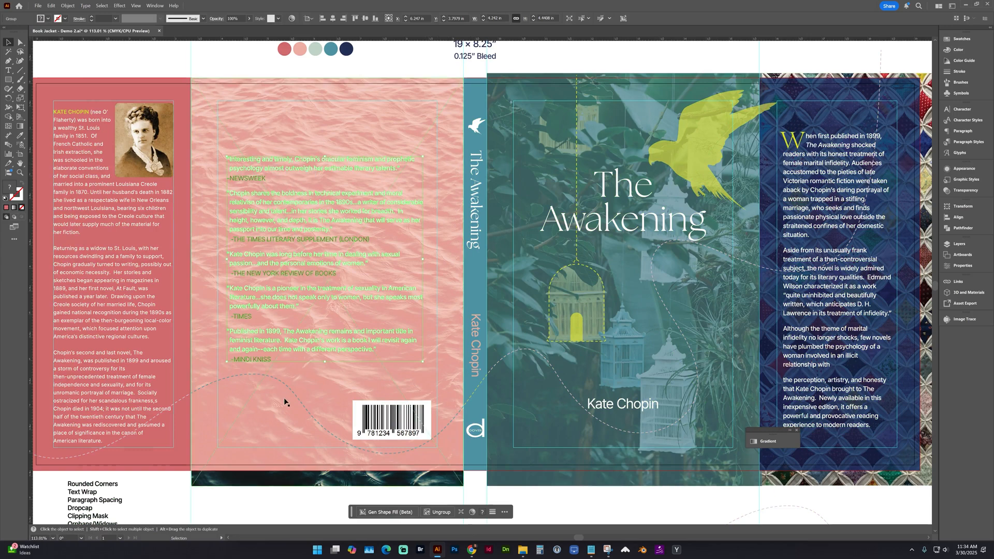
left_click(38, 6)
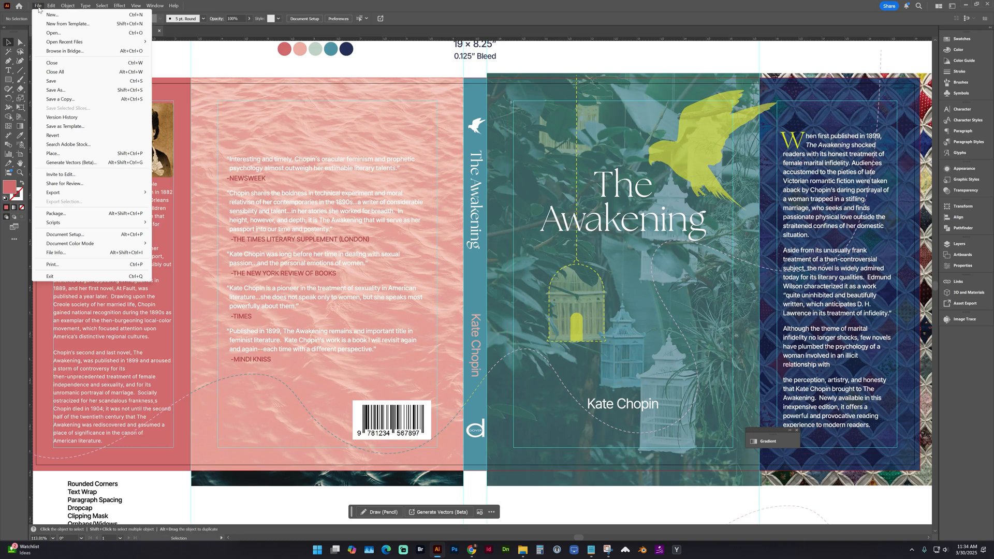
mouse_move(57, 90)
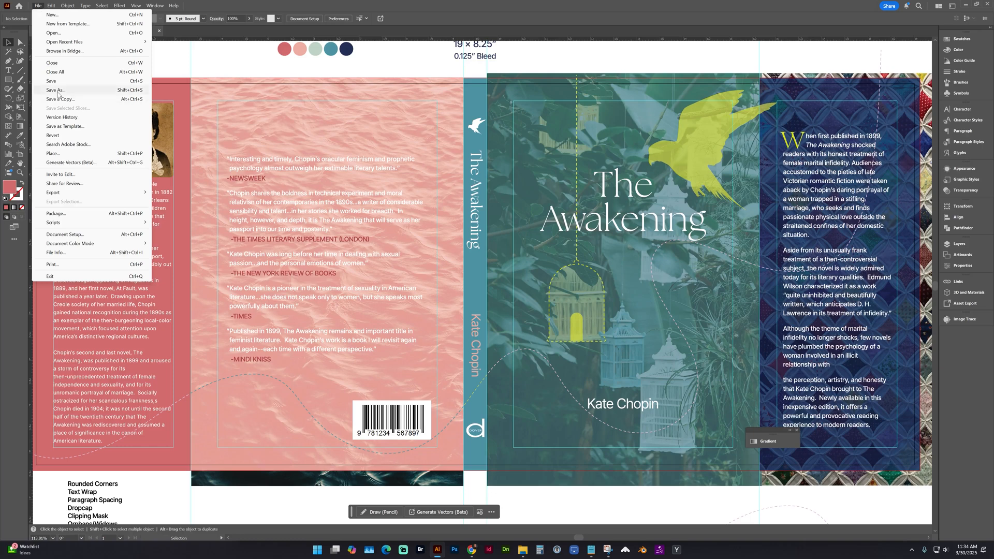
Step: Save the outlined copy as Book Jacket - Demo 2-paths.ai in Illustrator 2020 format
left_click(56, 90)
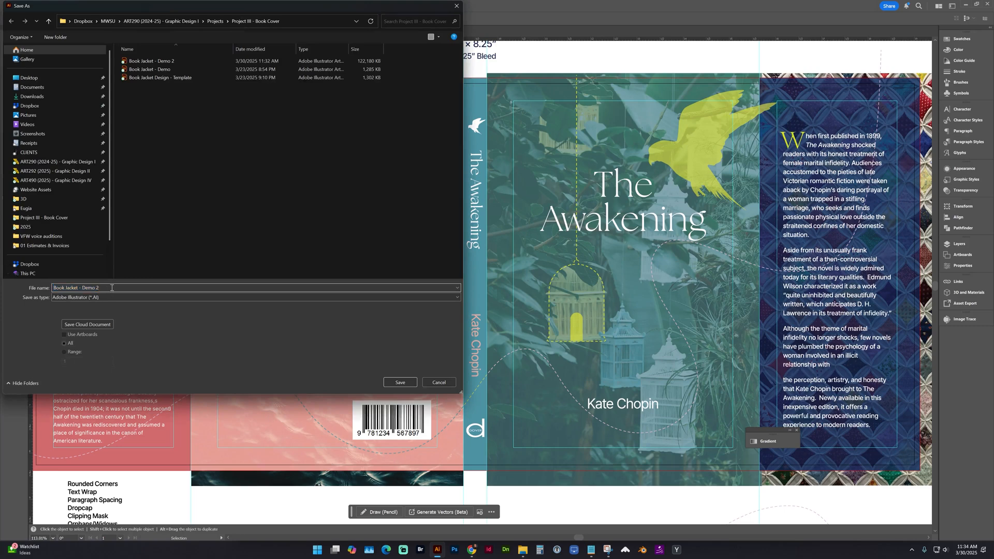
type("-")
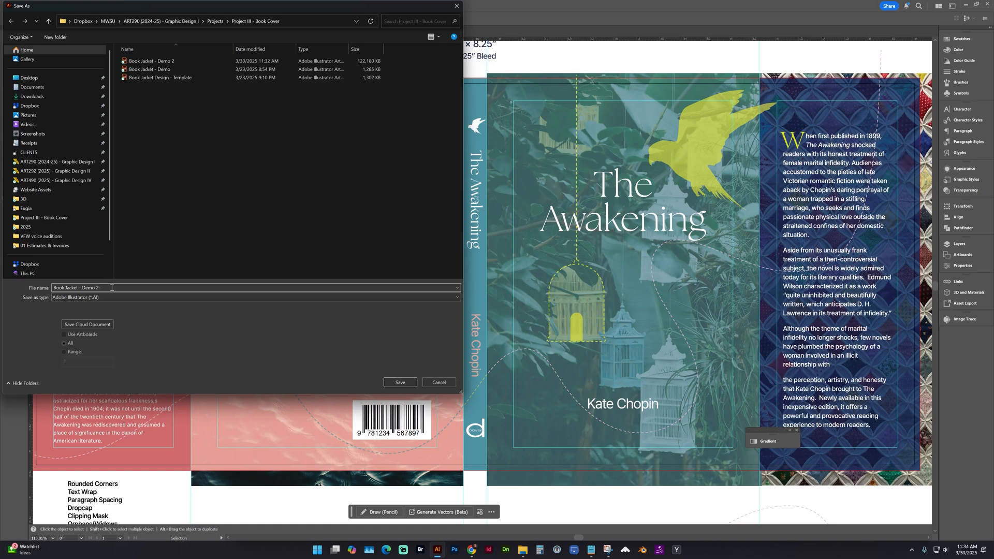
type("paths")
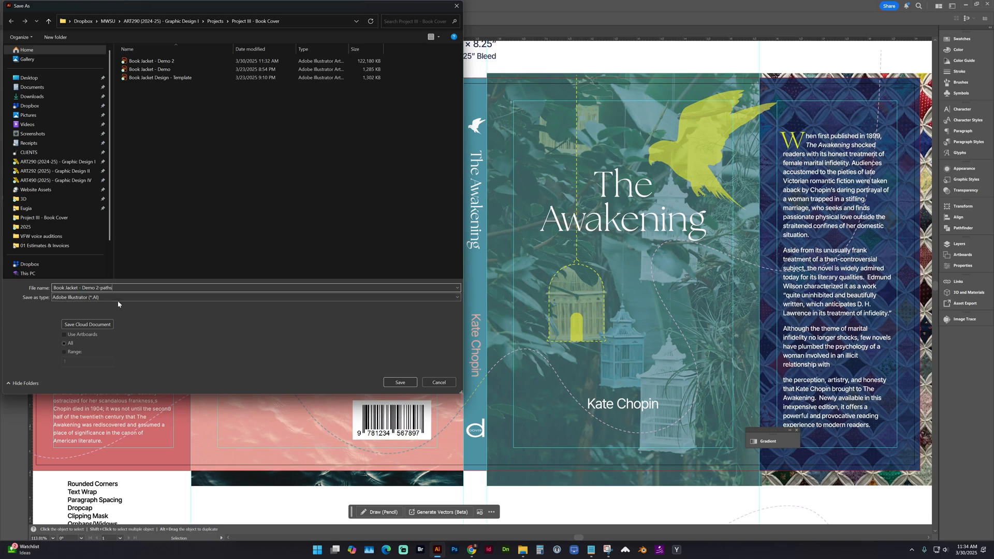
left_click(400, 382)
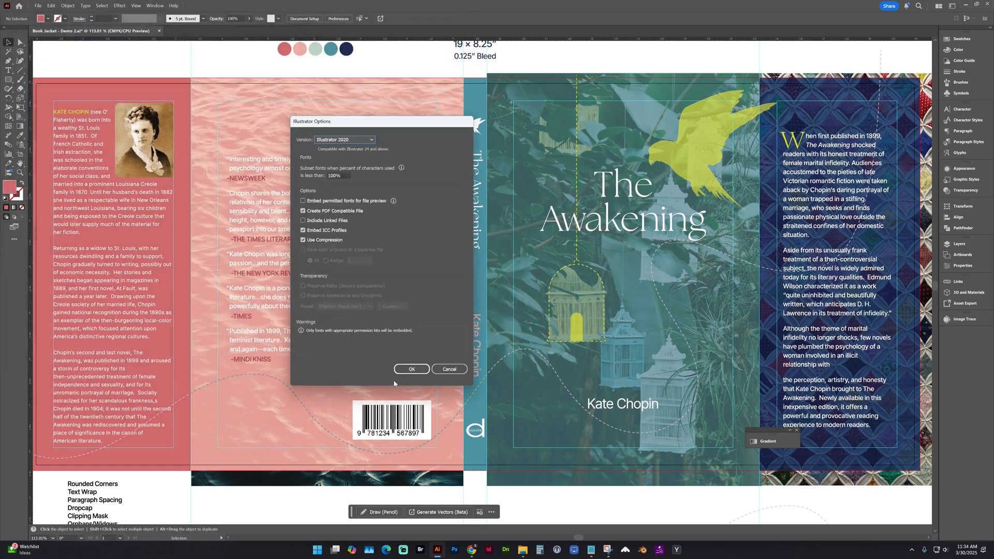
left_click(411, 370)
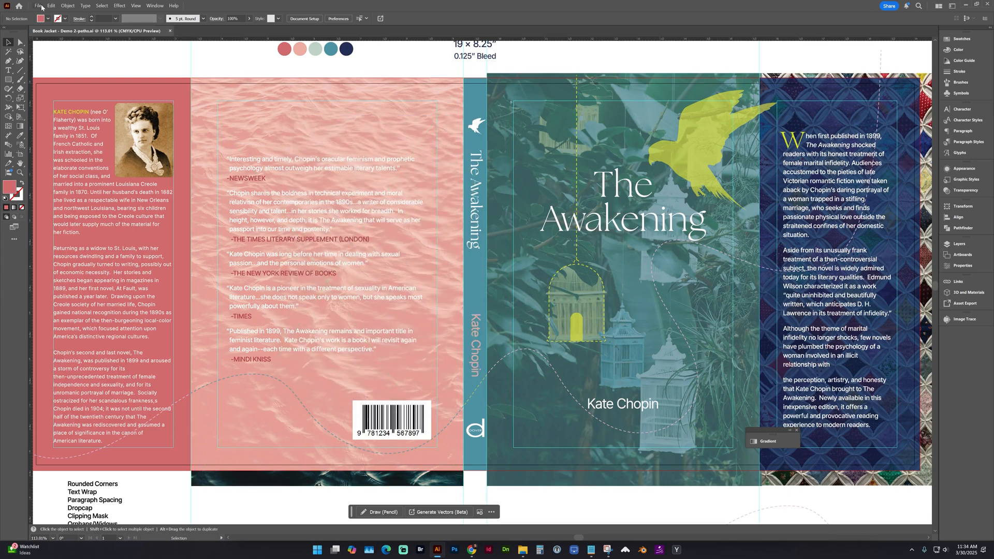
mouse_move(92, 39)
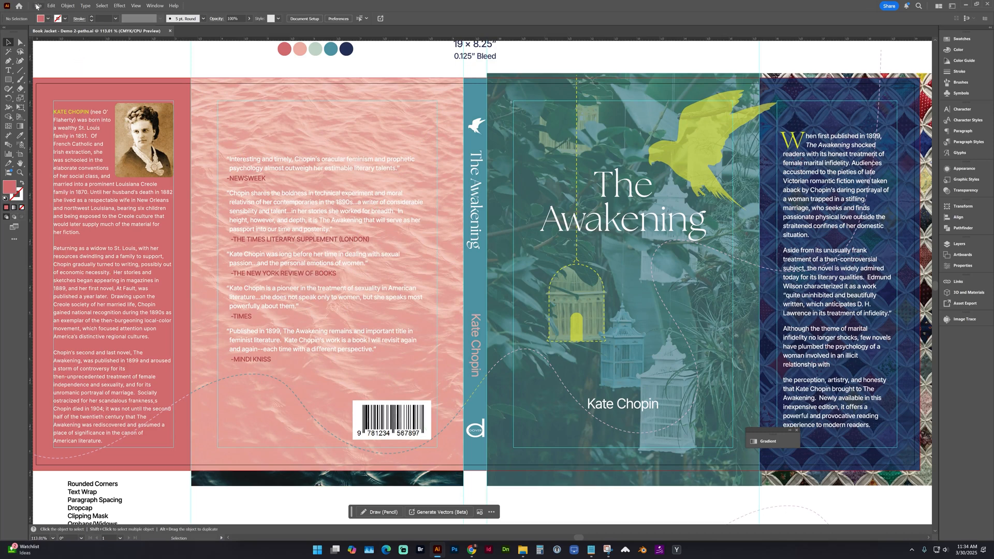
left_click(38, 6)
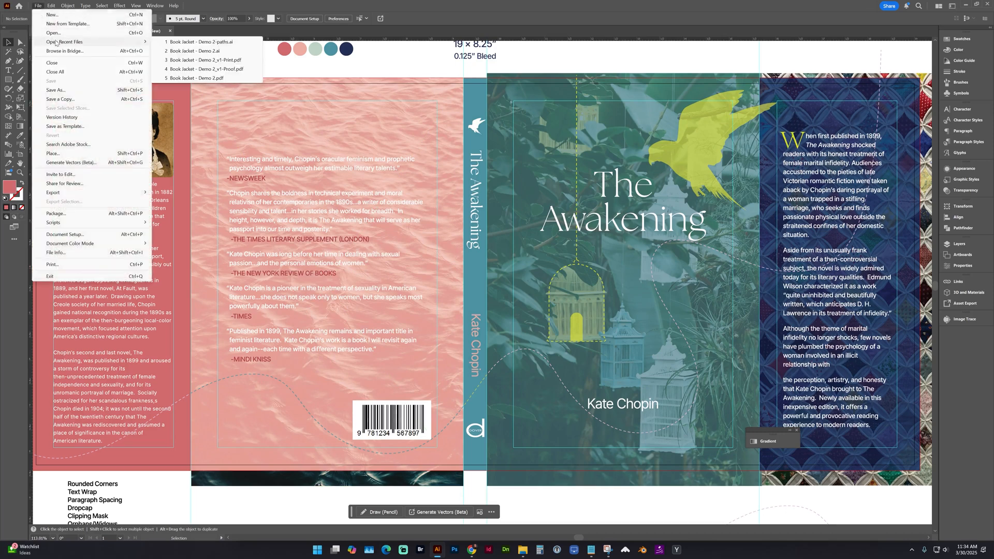
Step: Reopen Book Jacket - Demo 2.ai from the recent files list
left_click(193, 51)
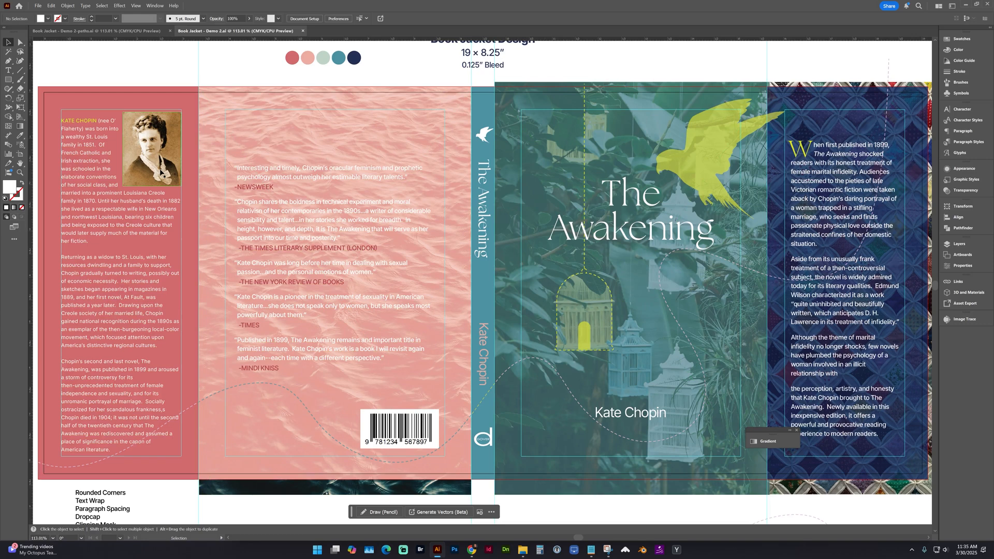
left_click(37, 5)
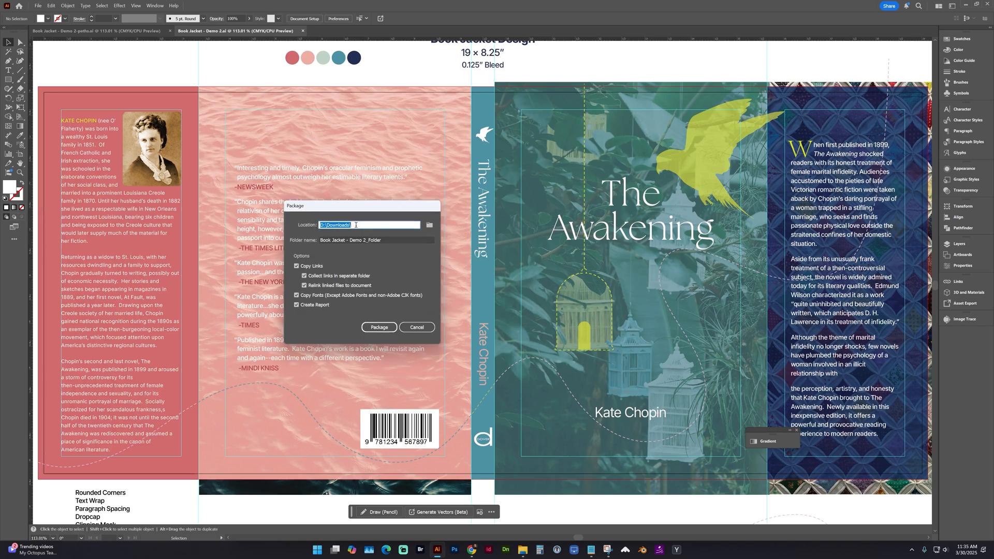
Step: Package the jacket to D:\Downloads with links, fonts and report, then show the package
left_click(376, 240)
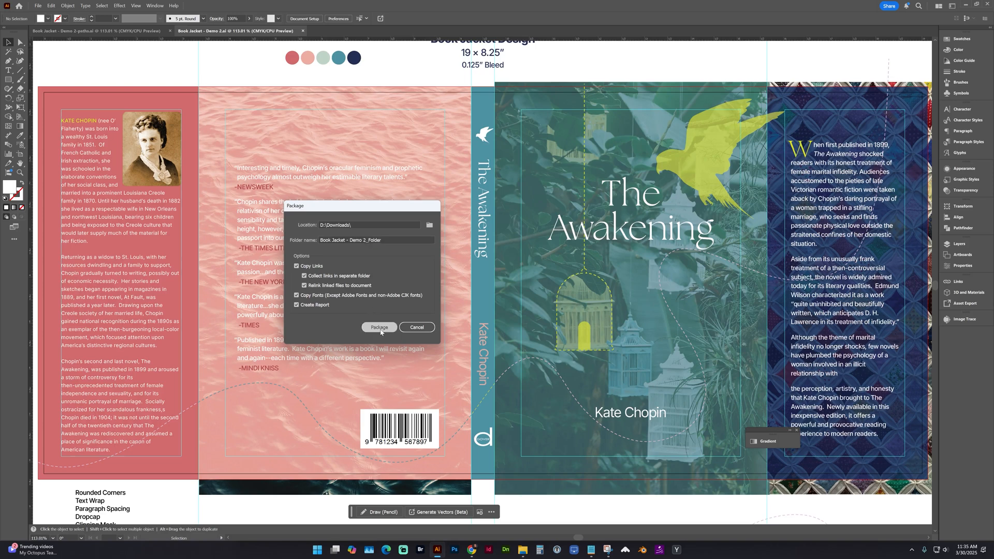
left_click(378, 328)
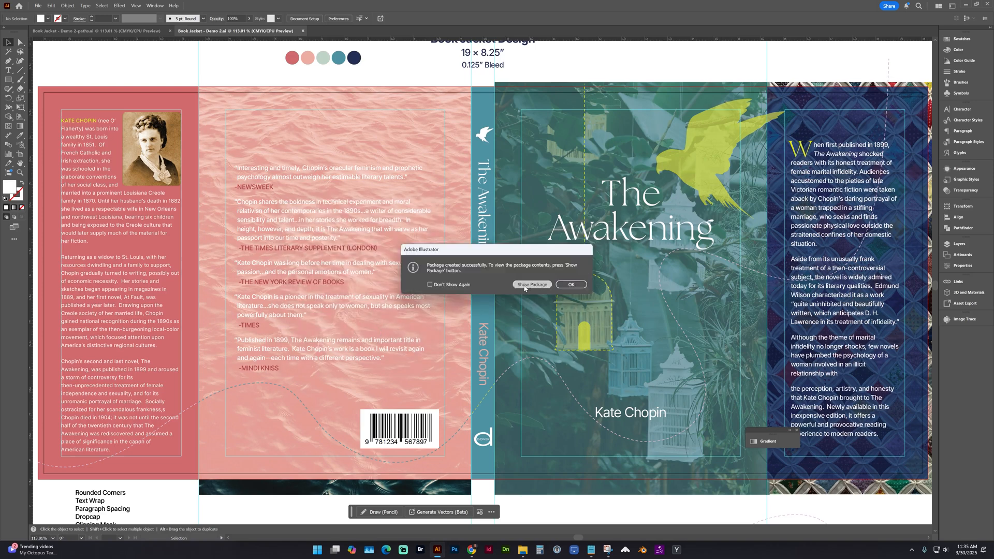
left_click(532, 285)
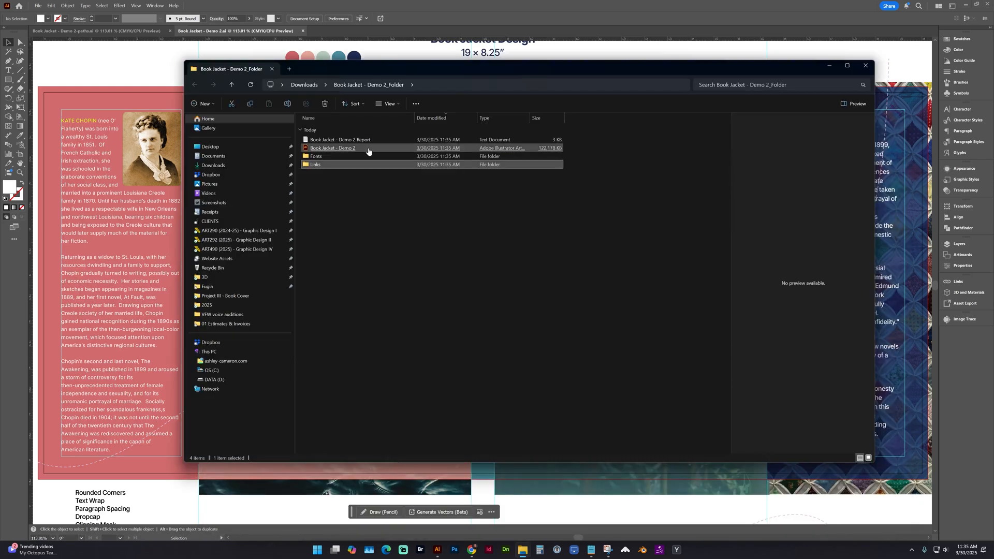
left_click(333, 148)
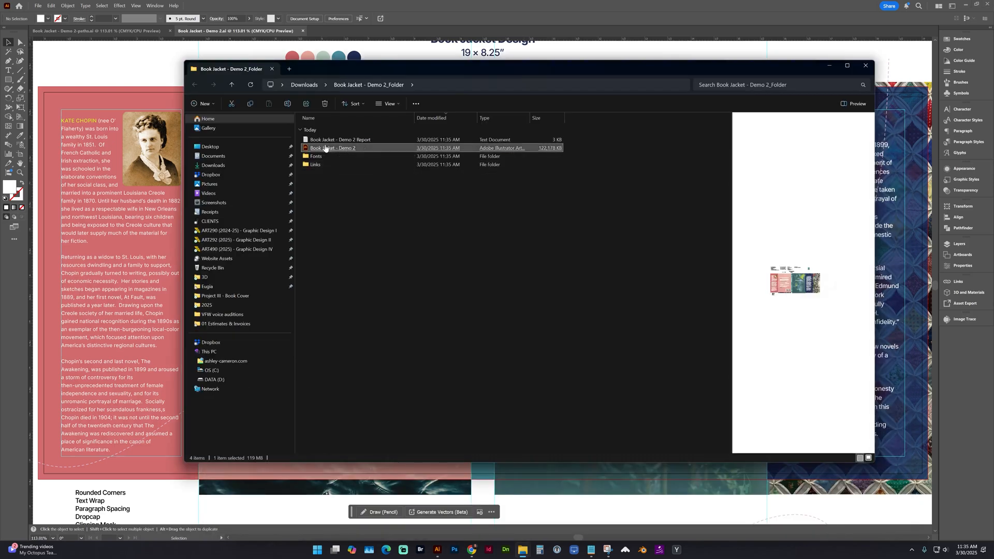
left_click(315, 164)
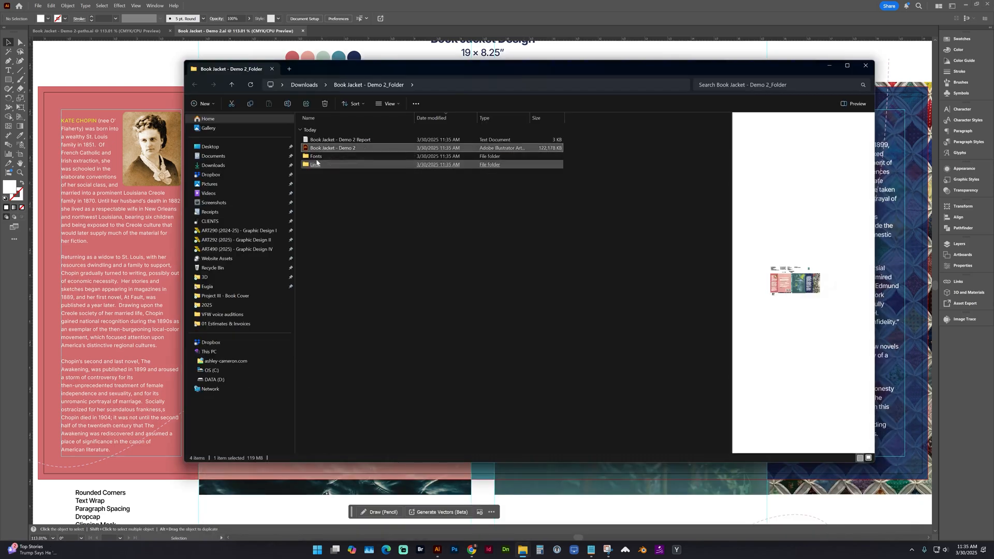
double_click(315, 156)
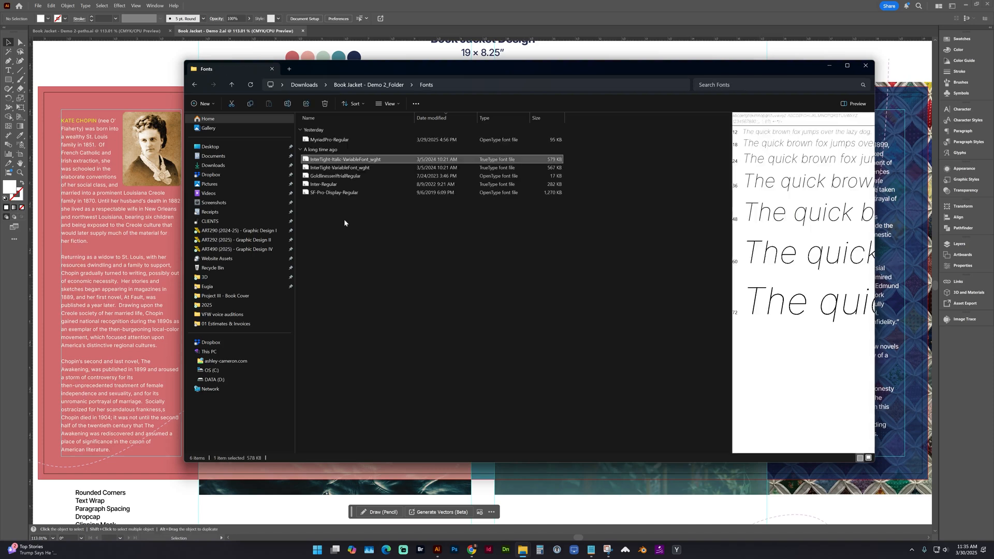
left_click(194, 84)
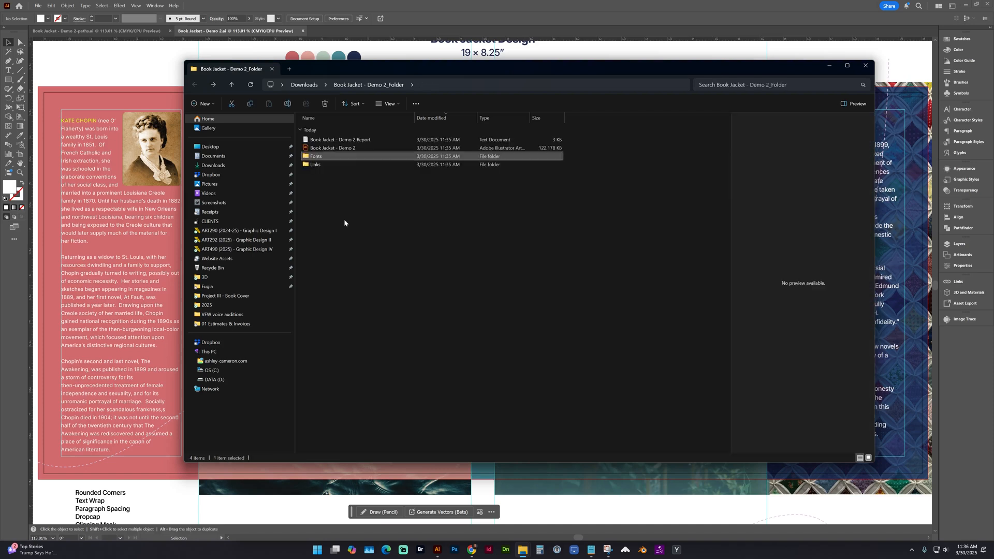
mouse_move(315, 156)
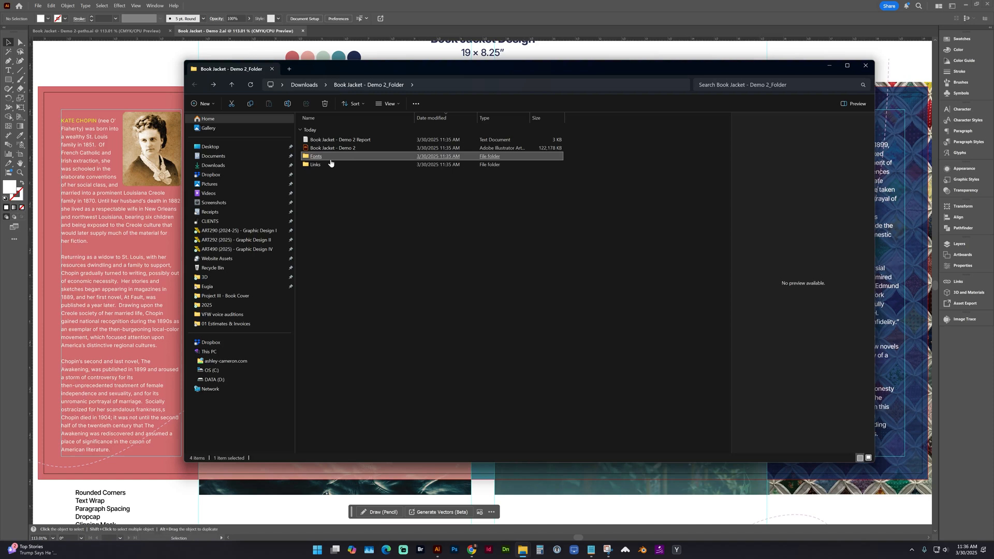
mouse_move(316, 164)
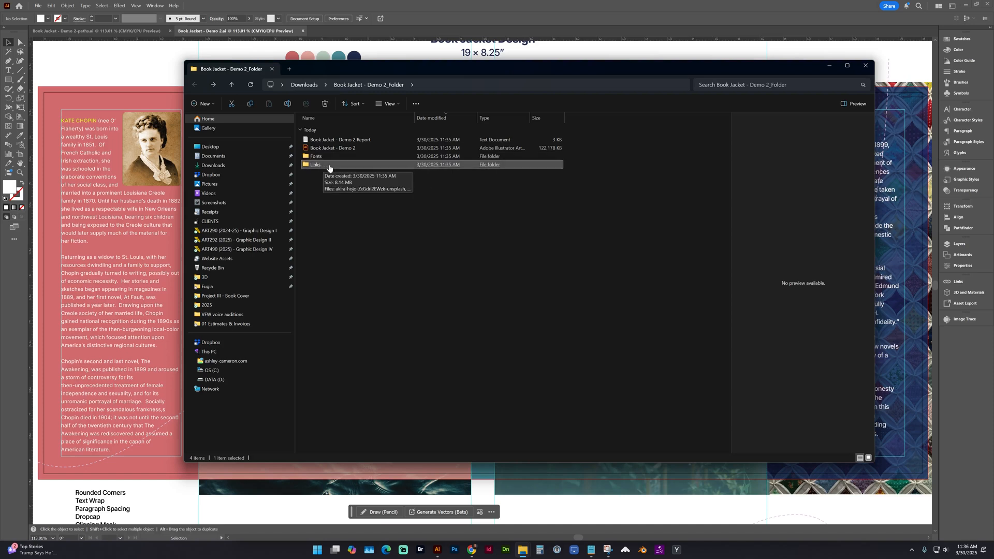
double_click(315, 164)
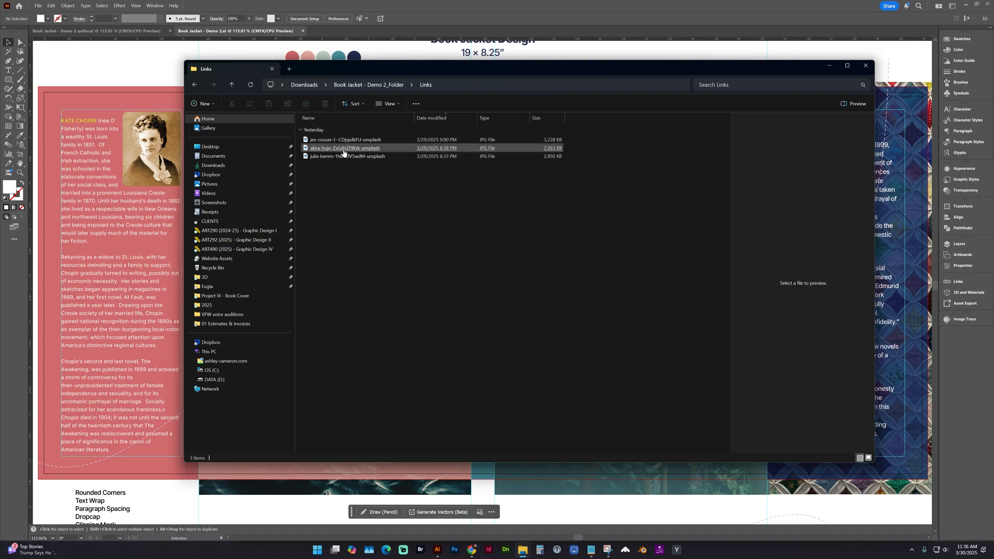
left_click(345, 147)
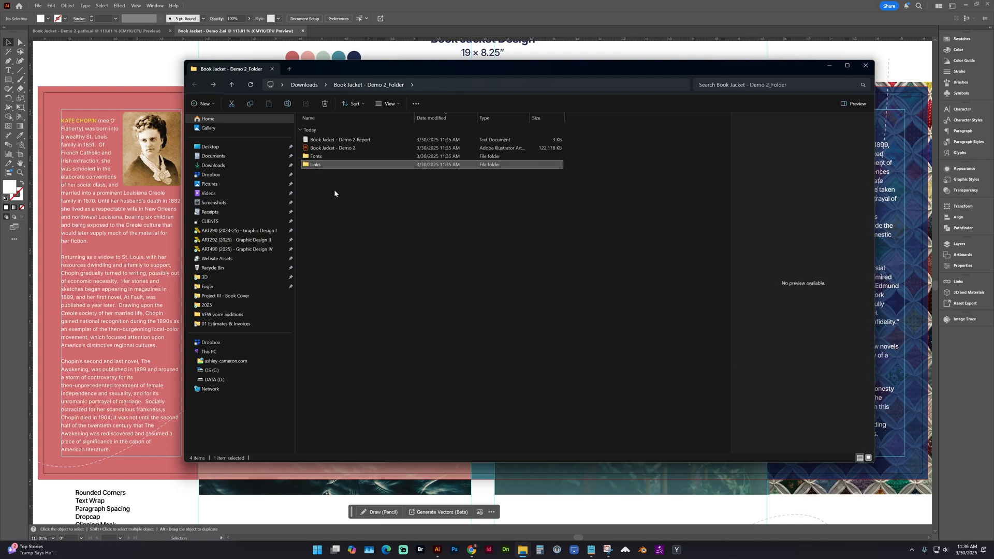
Step: Switch back to the jacket artwork in Illustrator
left_click(864, 65)
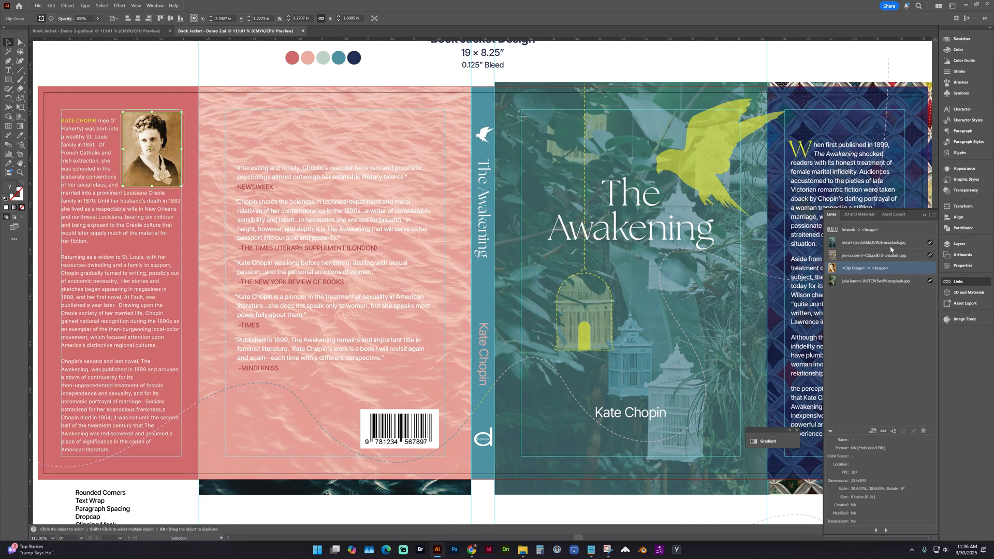
mouse_move(912, 273)
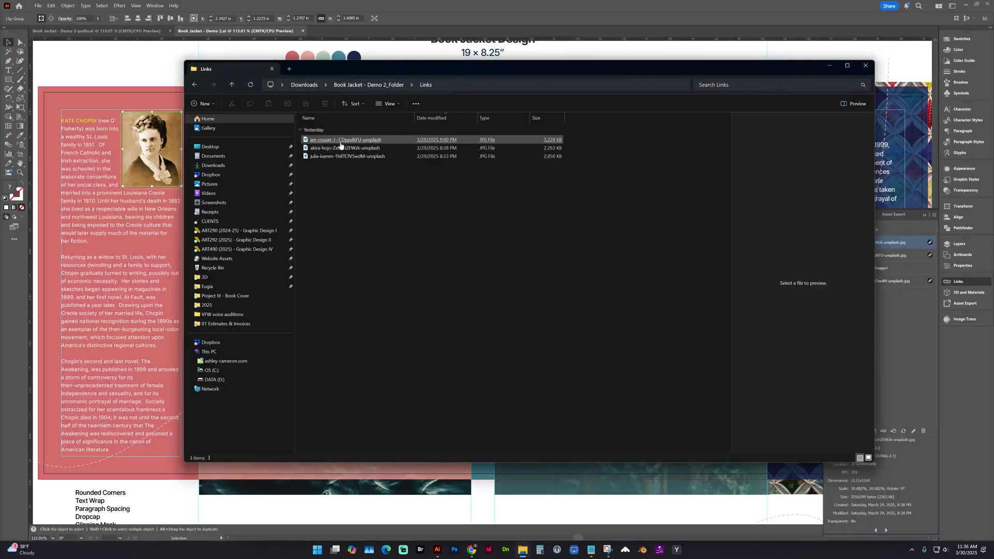
left_click(346, 139)
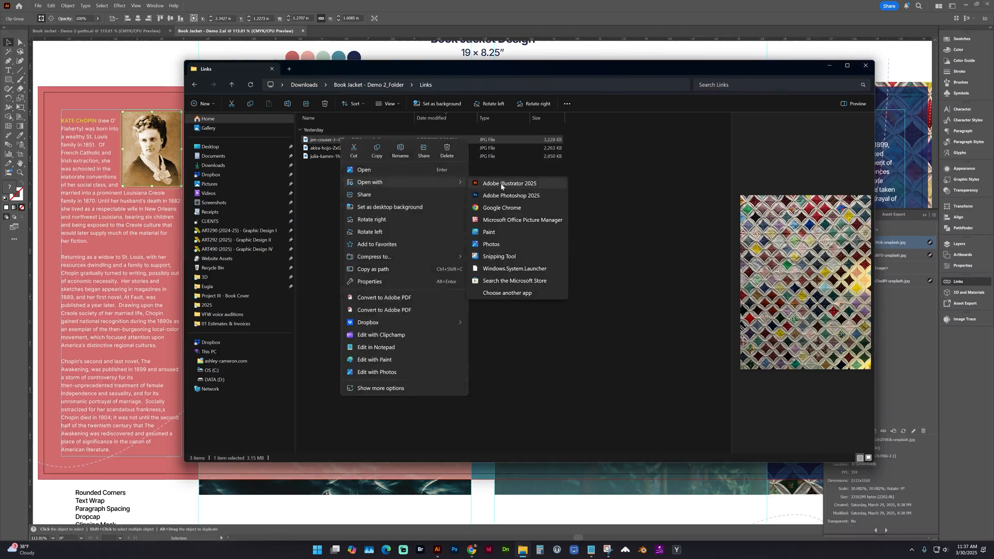
left_click(511, 195)
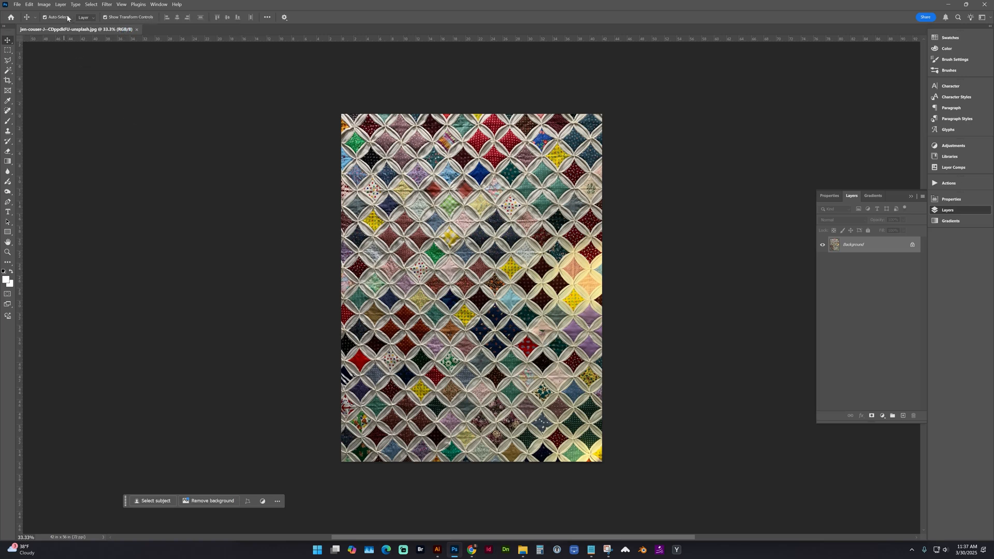
Step: Convert the quilt photo to CMYK Color, accept the profile warning, and save the JPEG
left_click(43, 4)
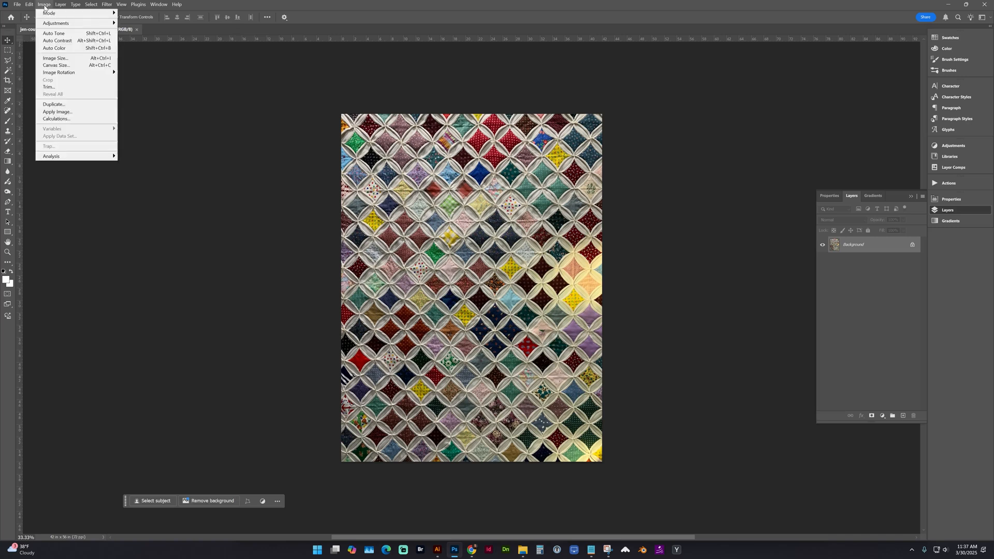
mouse_move(48, 12)
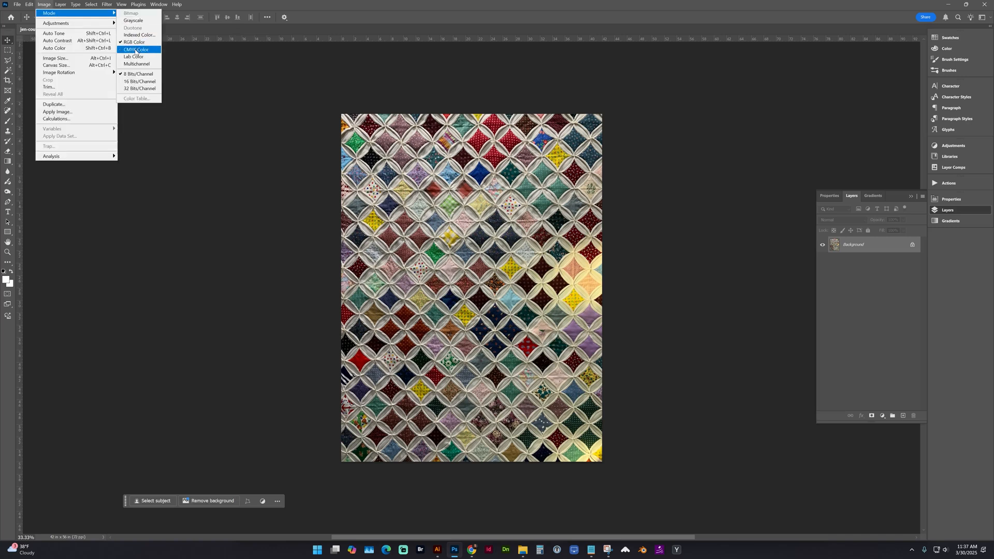
left_click(136, 49)
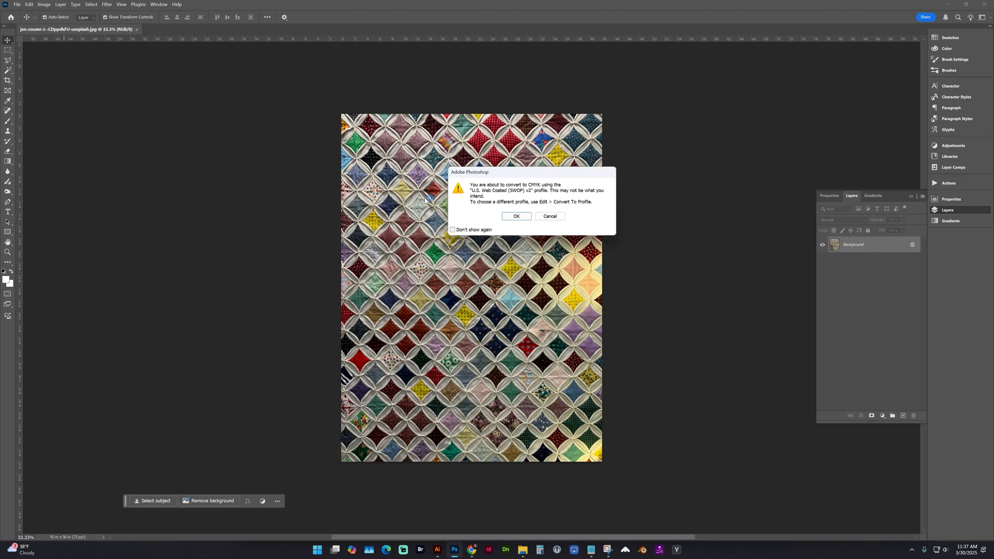
left_click(516, 216)
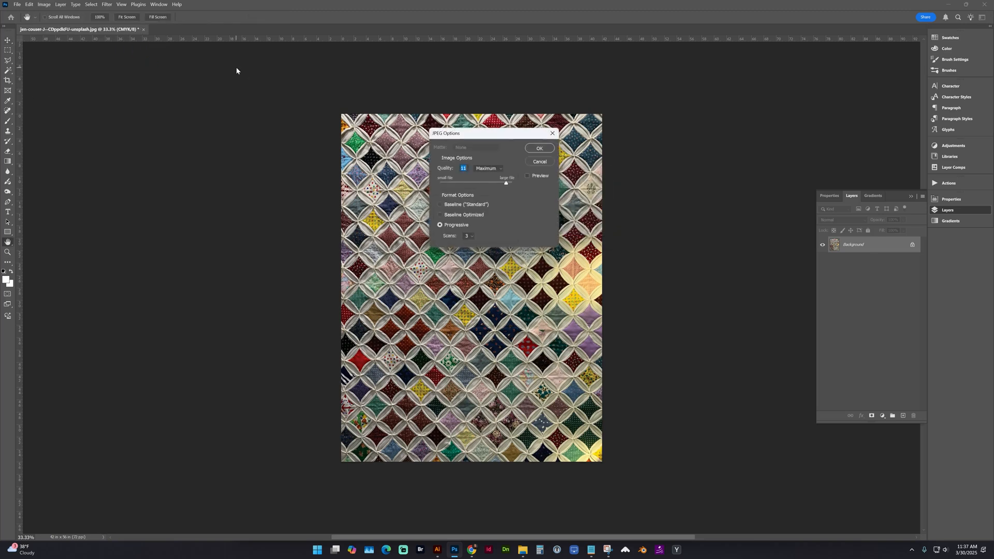
left_click(539, 148)
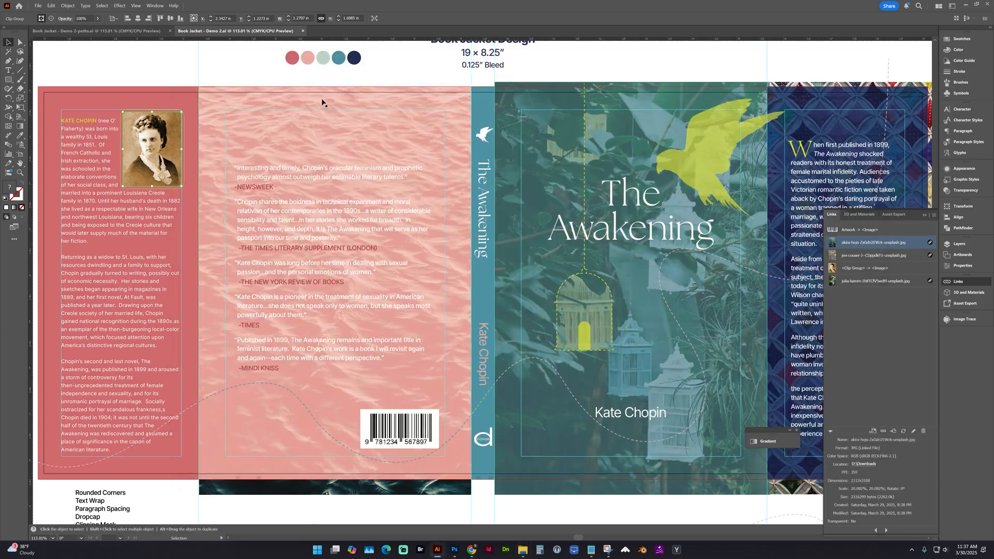
mouse_move(324, 179)
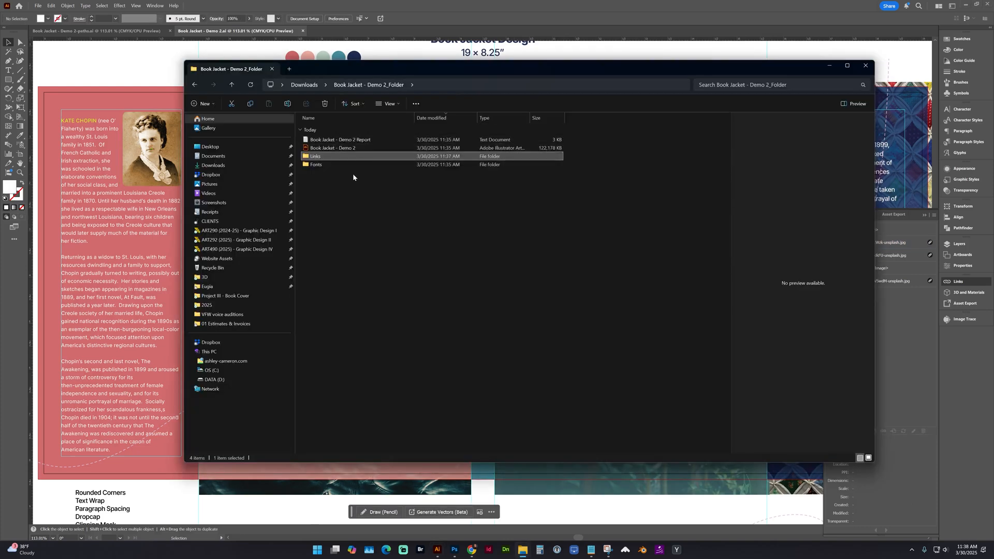
Step: Select the Book Jacket - Demo 2 file in the package folder to preview it
left_click(333, 147)
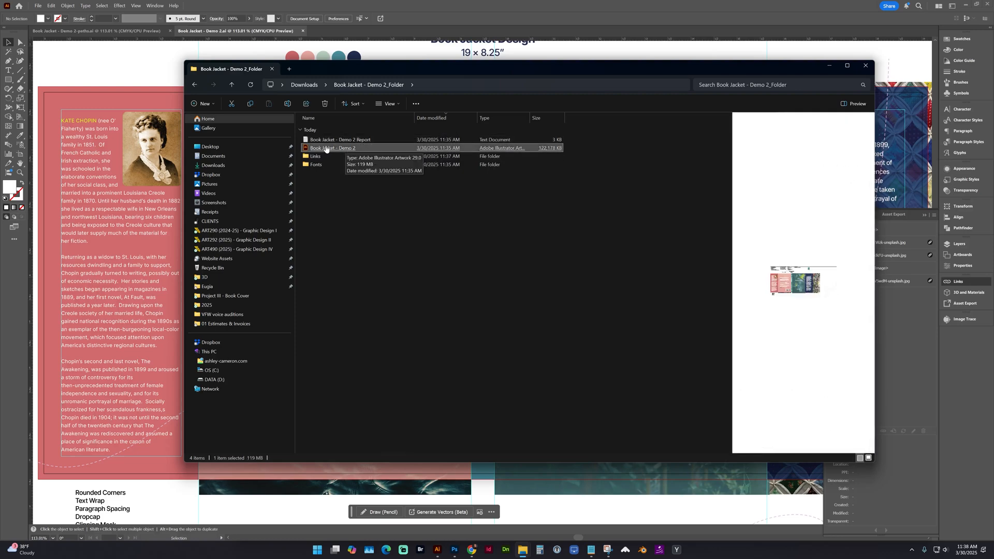
mouse_move(327, 150)
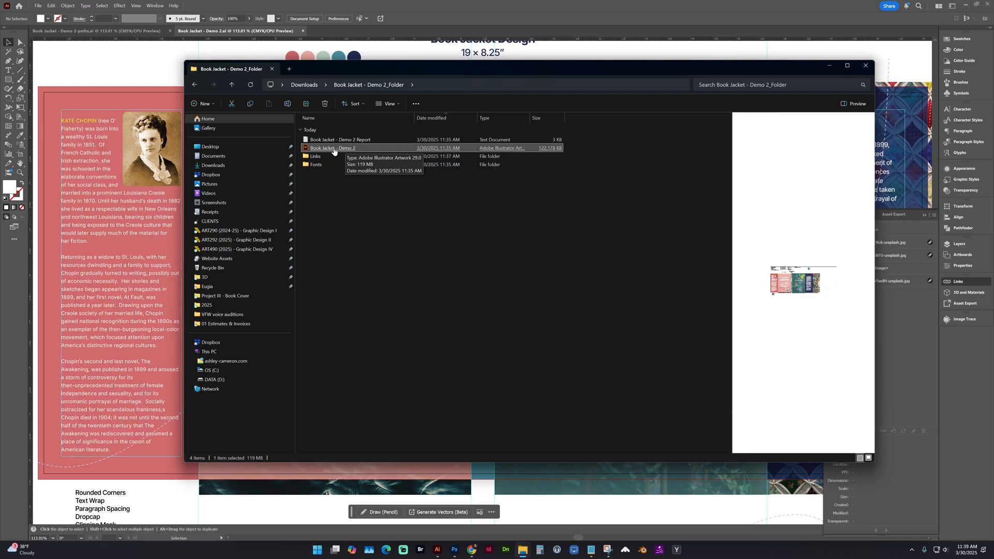
mouse_move(291, 76)
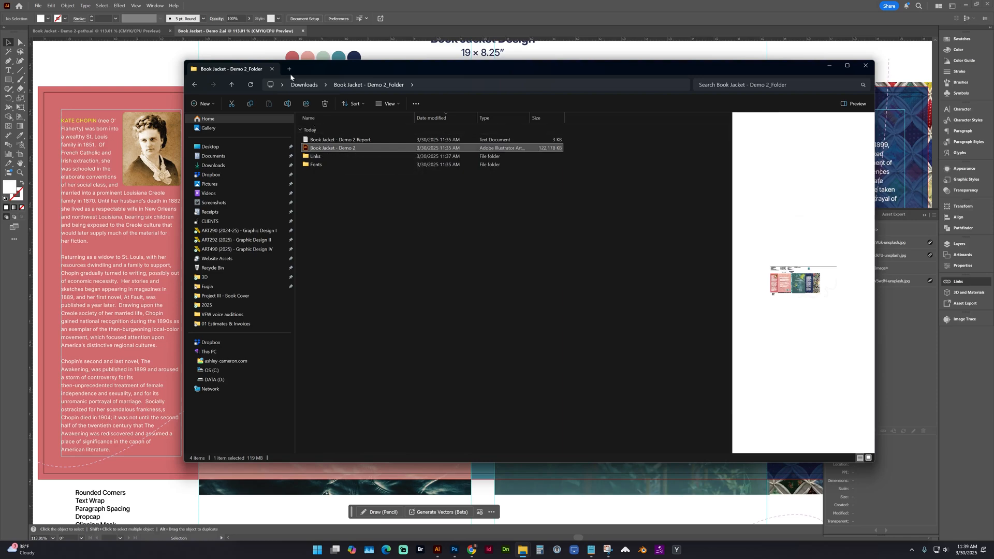